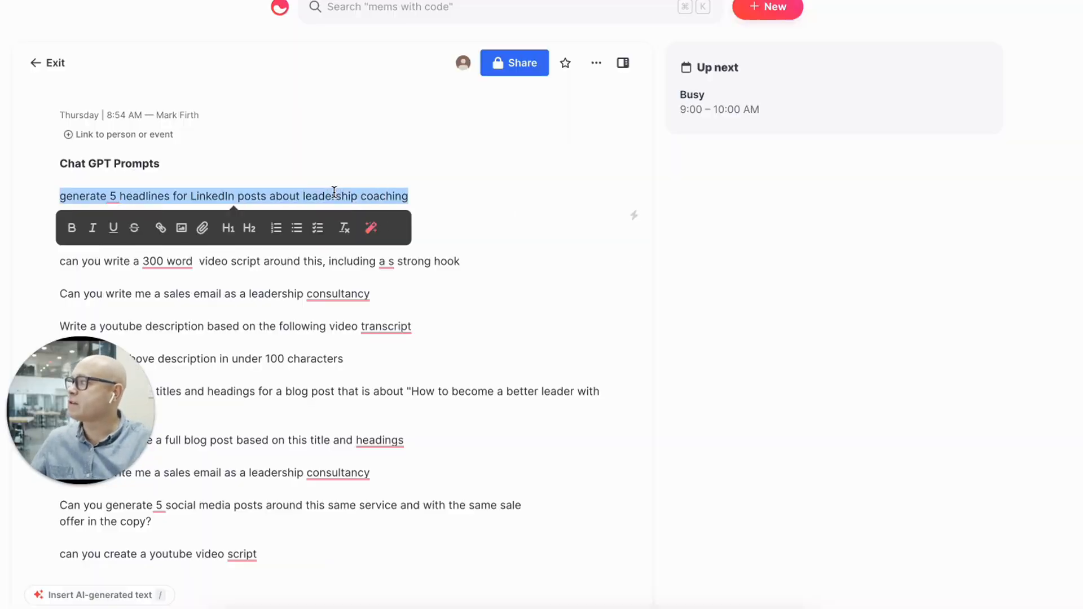
{"action": "mouse_move", "coordinate": [321, 368]}
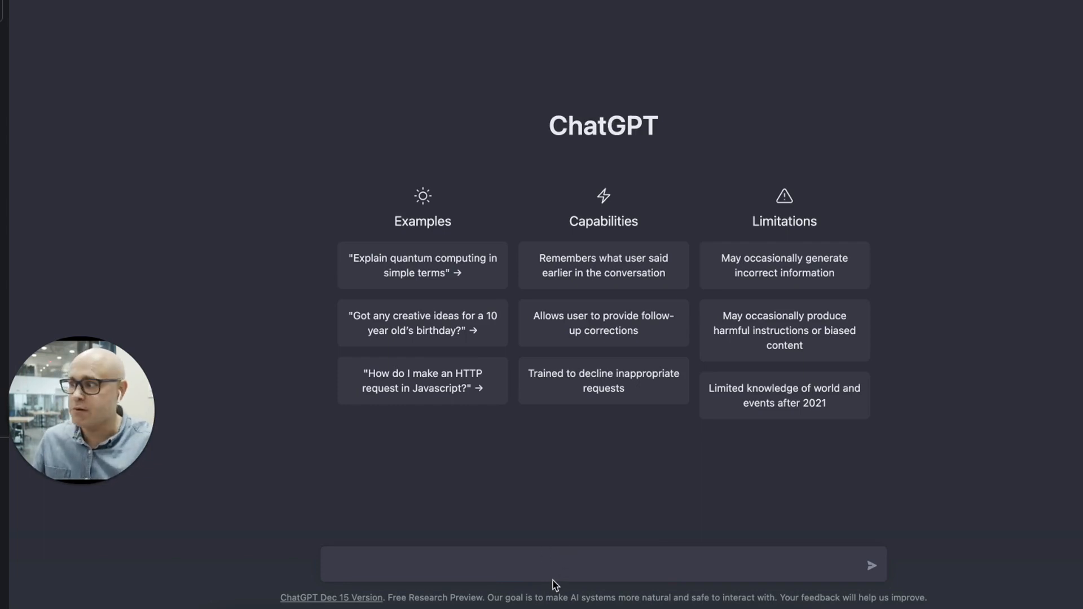
{"action": "mouse_move", "coordinate": [550, 566]}
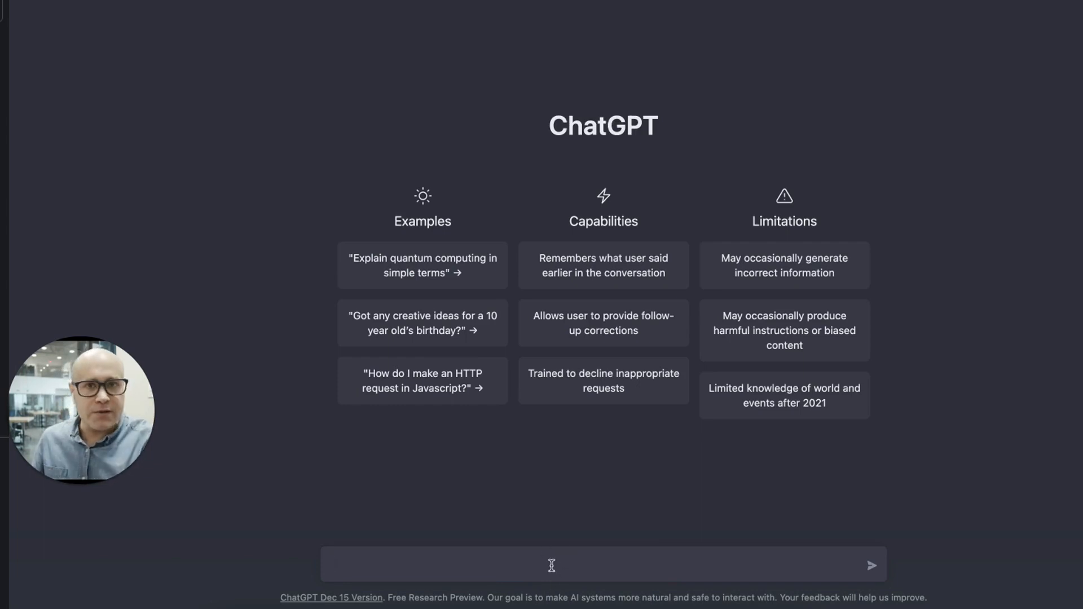
Step: Ask ChatGPT for 5 LinkedIn post headlines about leadership coaching
{"action": "type", "text": "generate 5 headlines for LinkedIn posts about leadership coaching"}
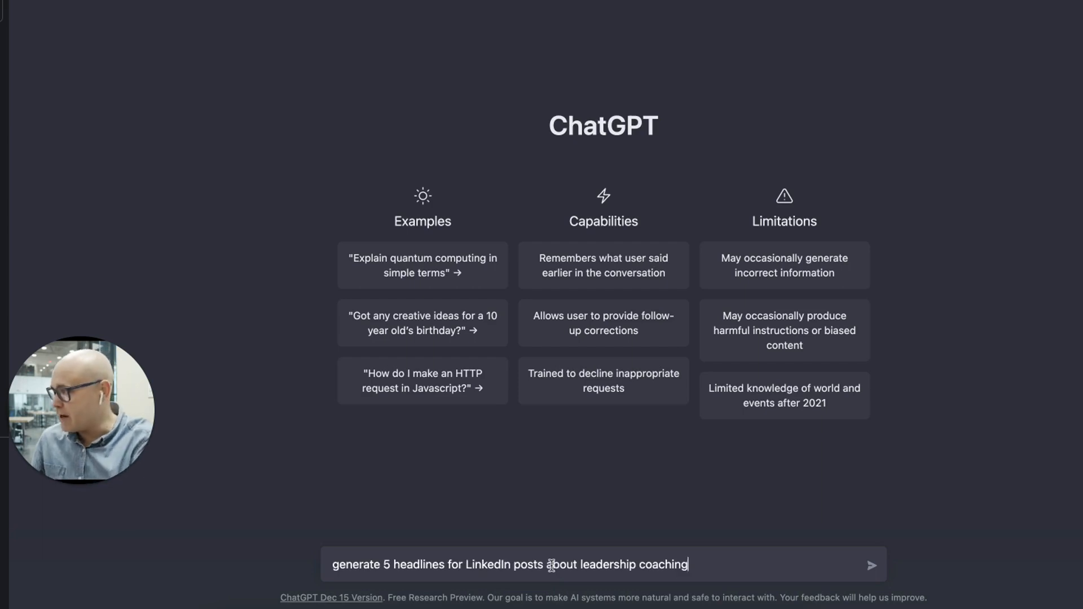
{"action": "left_click", "coordinate": [872, 565]}
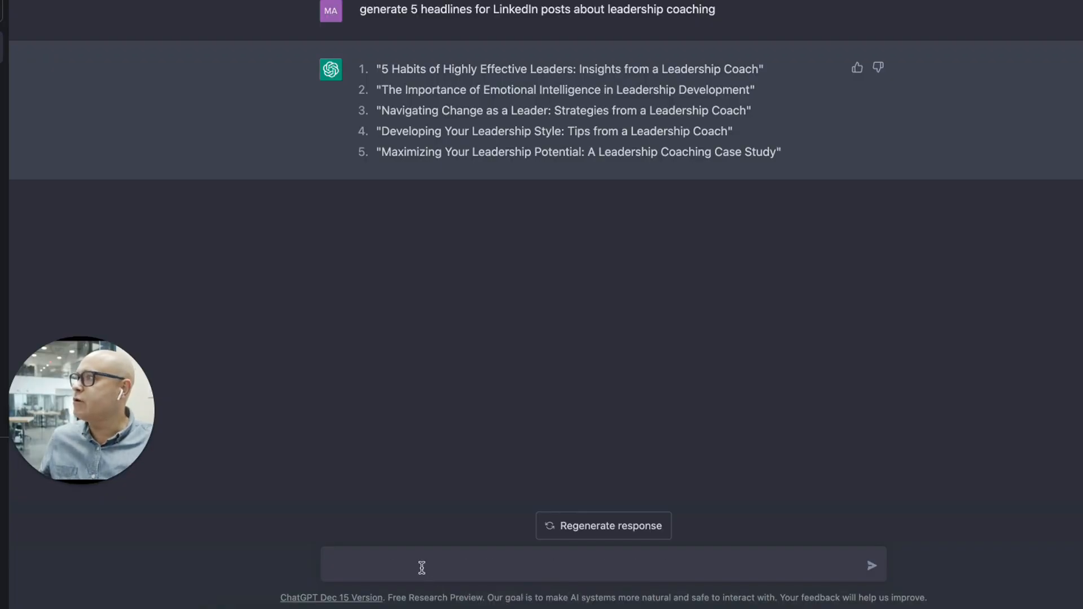
Step: Request a blog post outline with 3 sections for one of the suggested headlines
{"action": "type", "text": "can you write a blog post outline for number 5 -include 3 sections"}
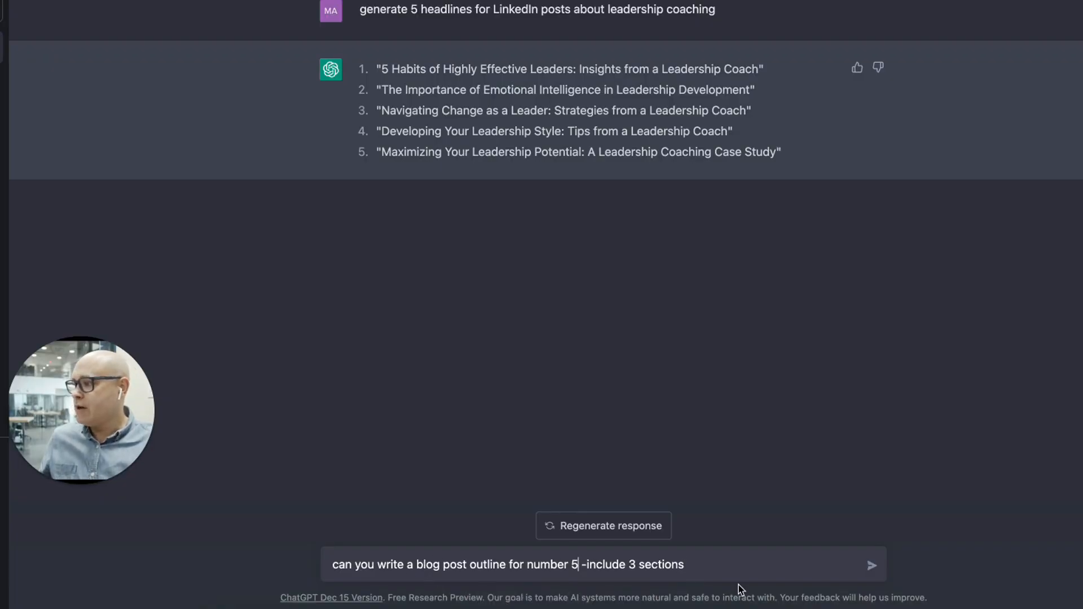
{"action": "left_click", "coordinate": [871, 564]}
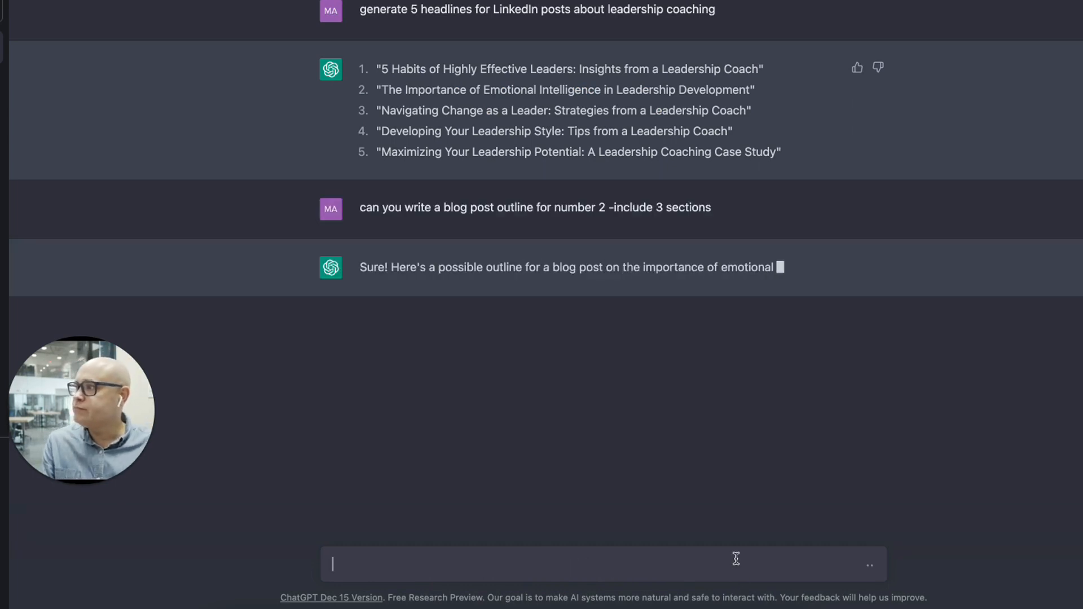
{"action": "scroll", "scroll_direction": "down", "scroll_amount": 3}
{"action": "type", "text": "can y"}
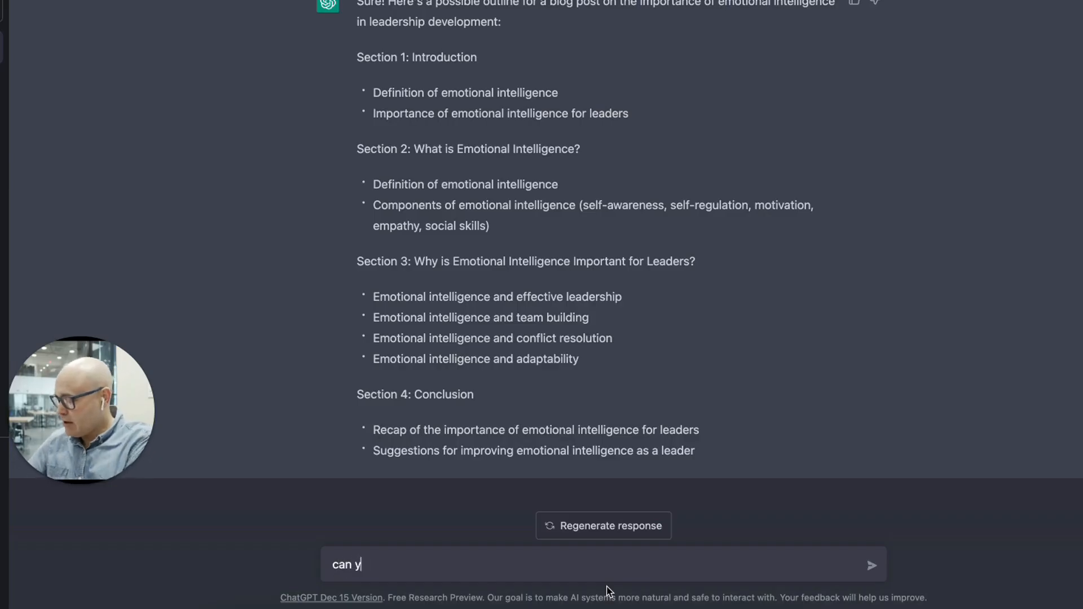
Step: Request a serious, authoritative 300-word LinkedIn post on why emotional intelligence in leadership matters
{"action": "type", "text": "ou write me a"}
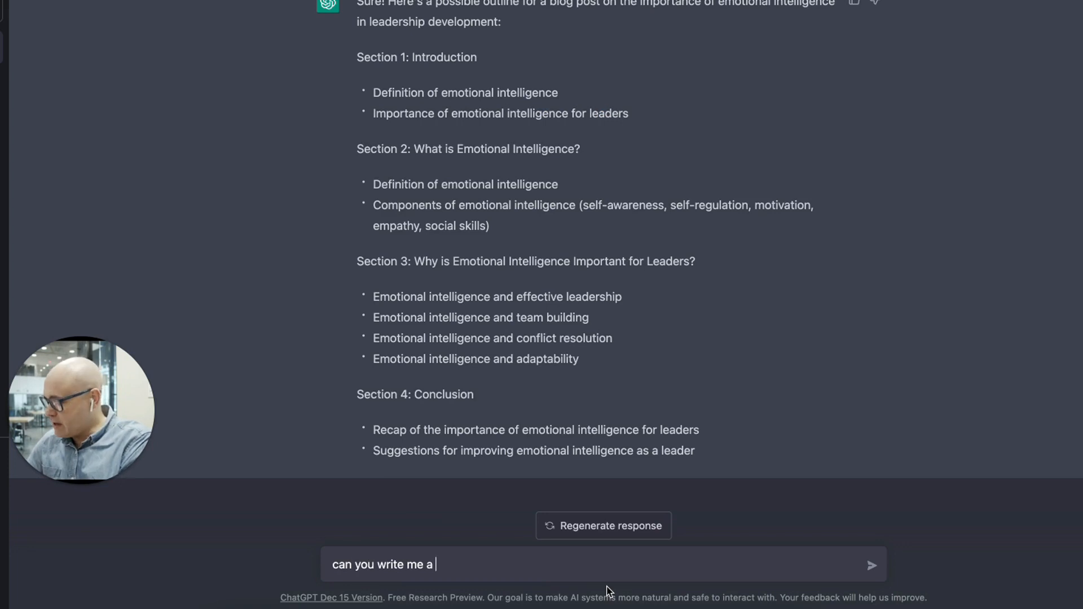
{"action": "type", "text": "300 word linki"}
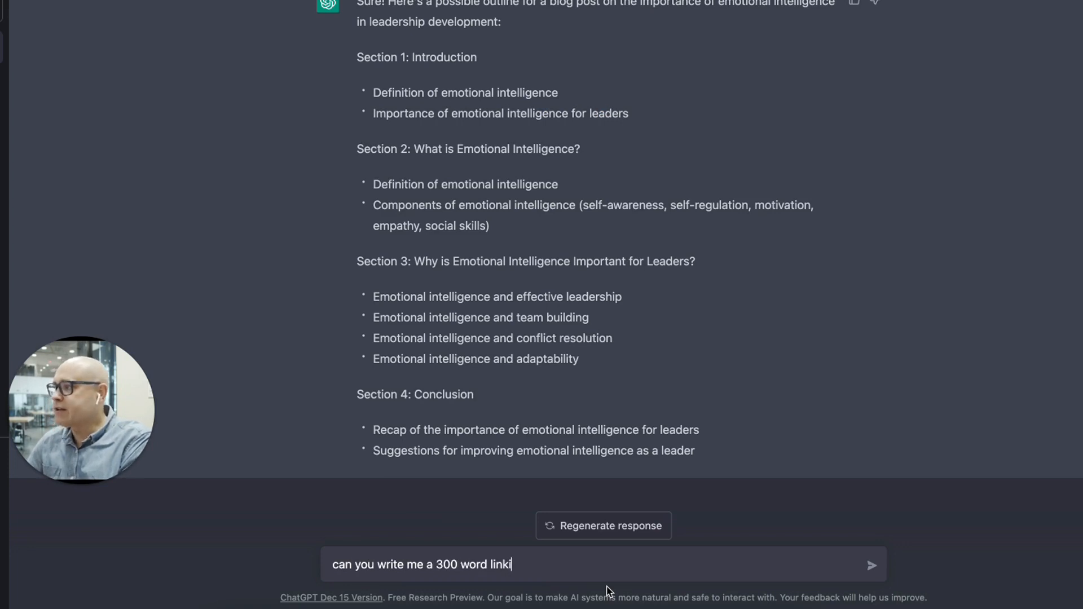
{"action": "type", "text": "edin post about why"}
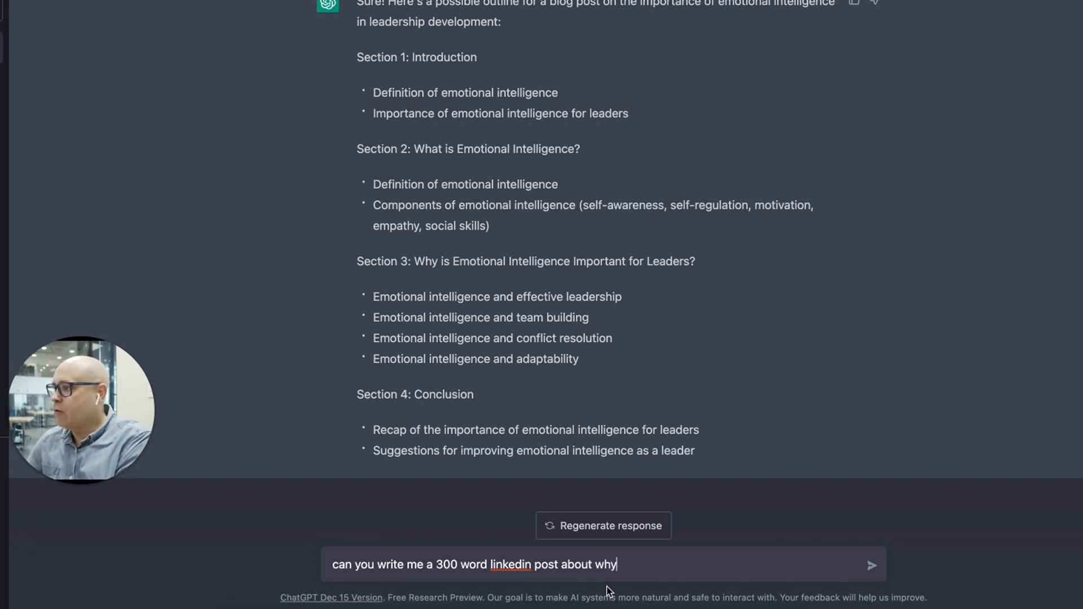
{"action": "type", "text": "em"}
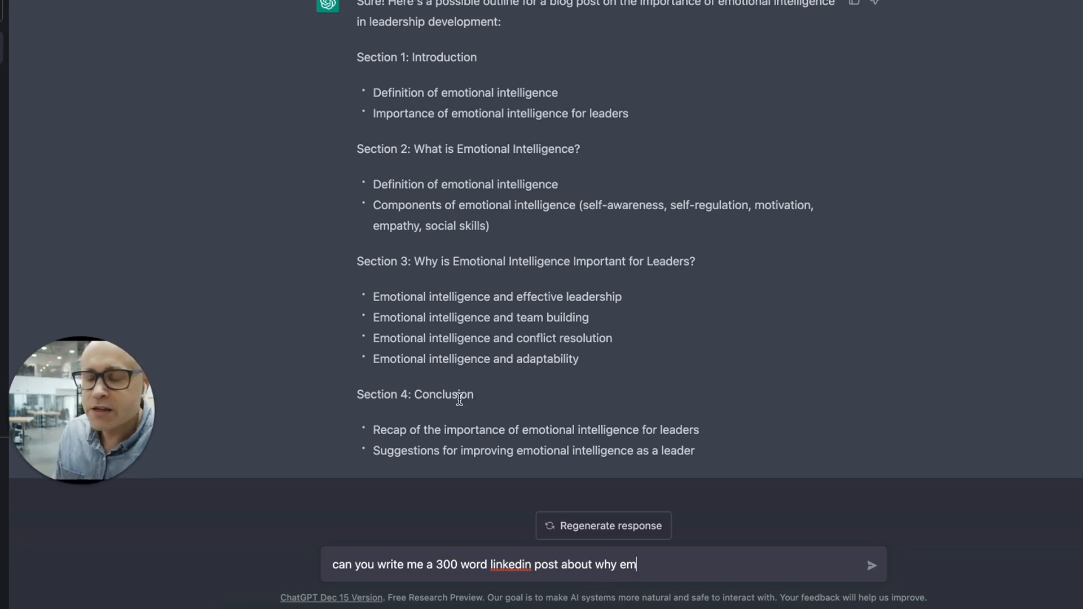
{"action": "type", "text": "otional"}
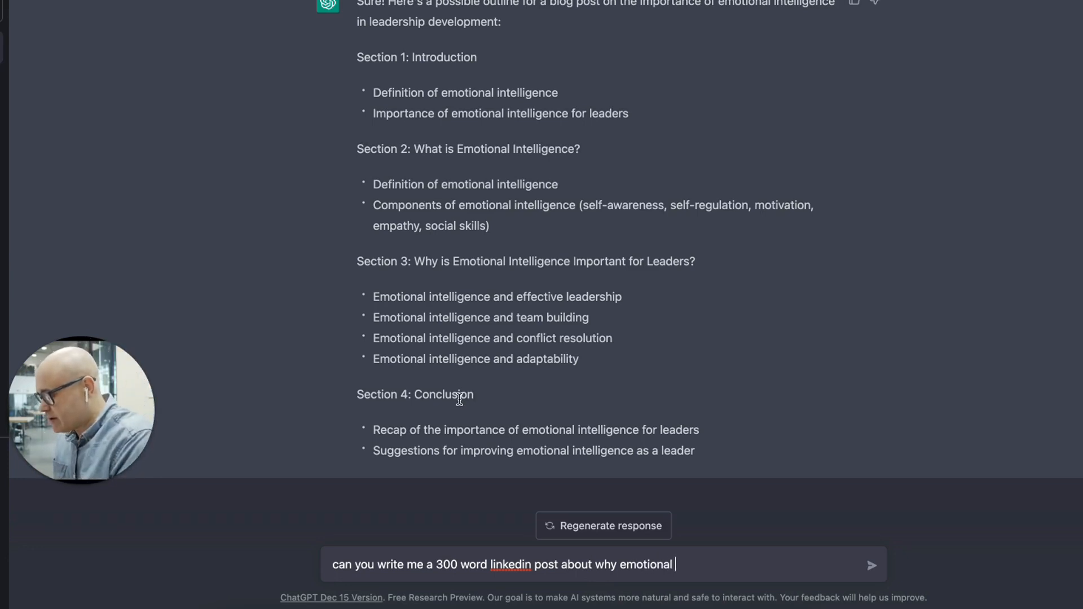
{"action": "type", "text": "intelligence is more"}
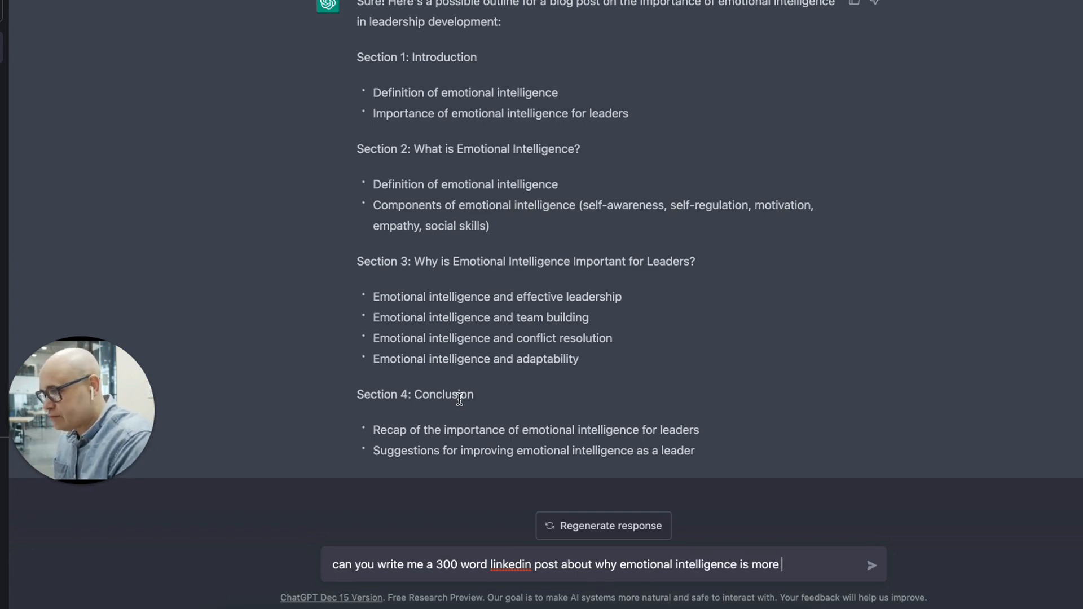
{"action": "type", "text": "in leader"}
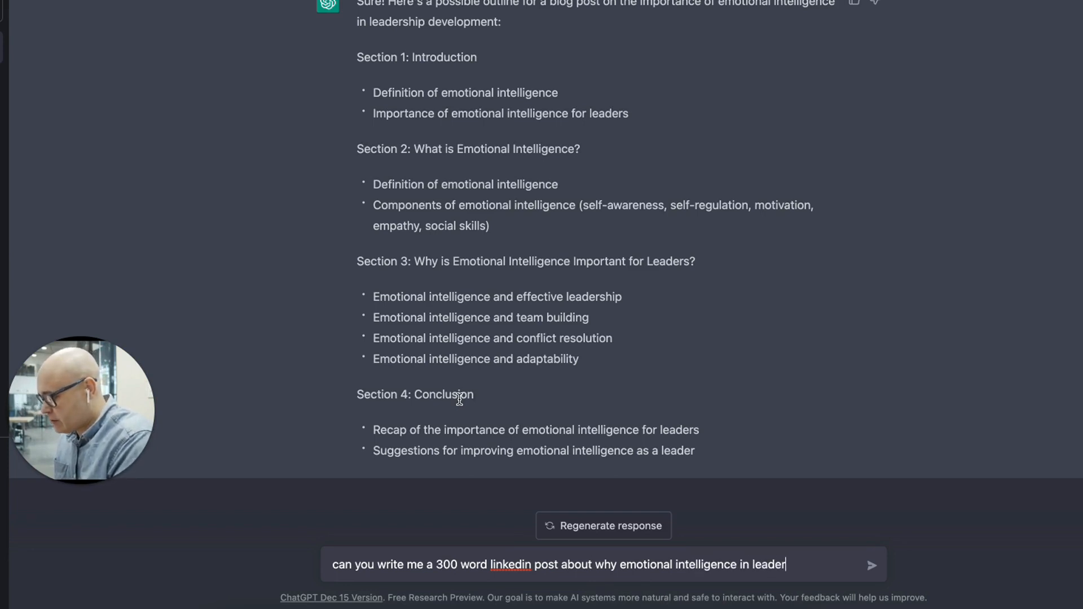
{"action": "type", "text": "ship is more imprtant than"}
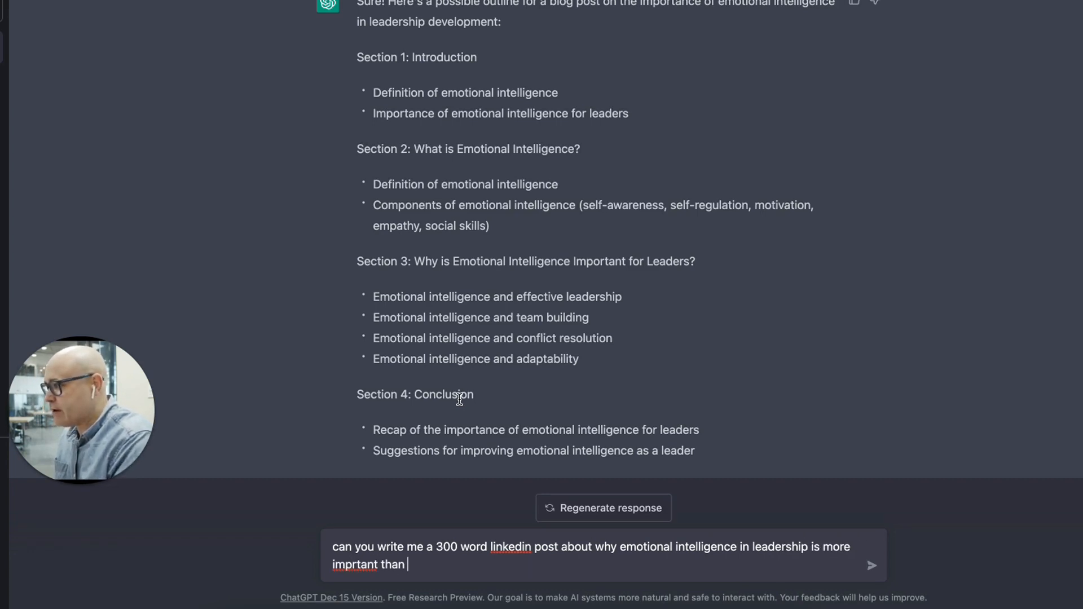
{"action": "type", "text": "important than ever"}
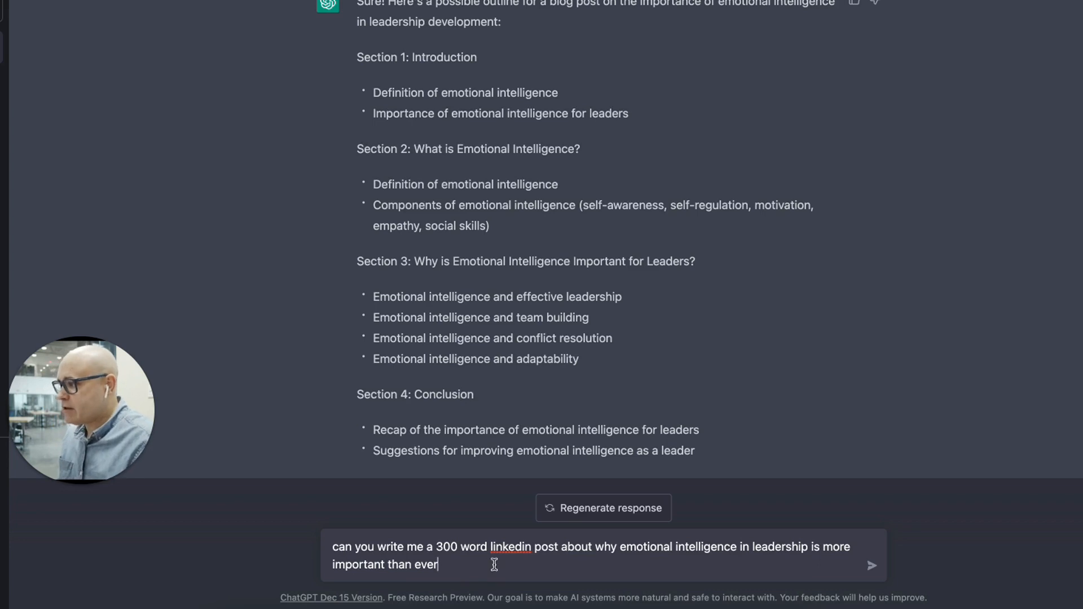
{"action": "type", "text": "."}
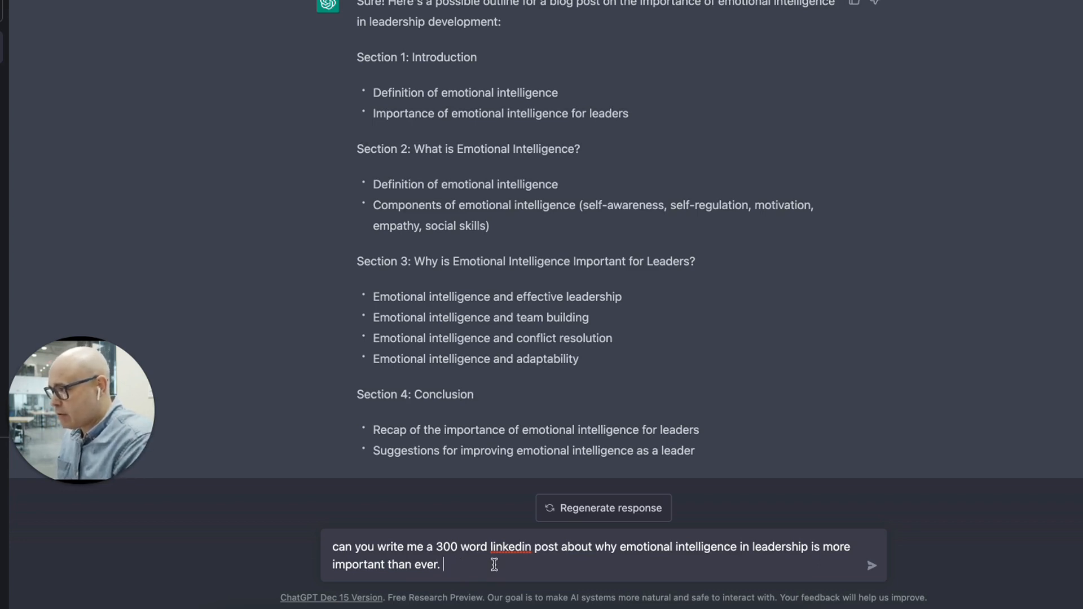
{"action": "type", "text": "Keep the tone s"}
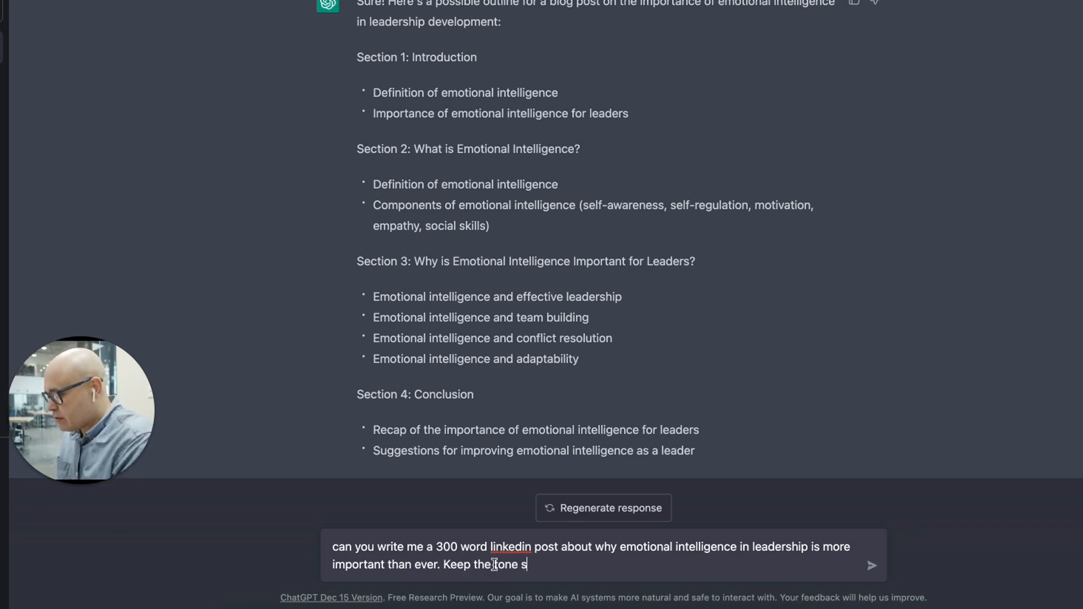
{"action": "type", "text": "erious and"}
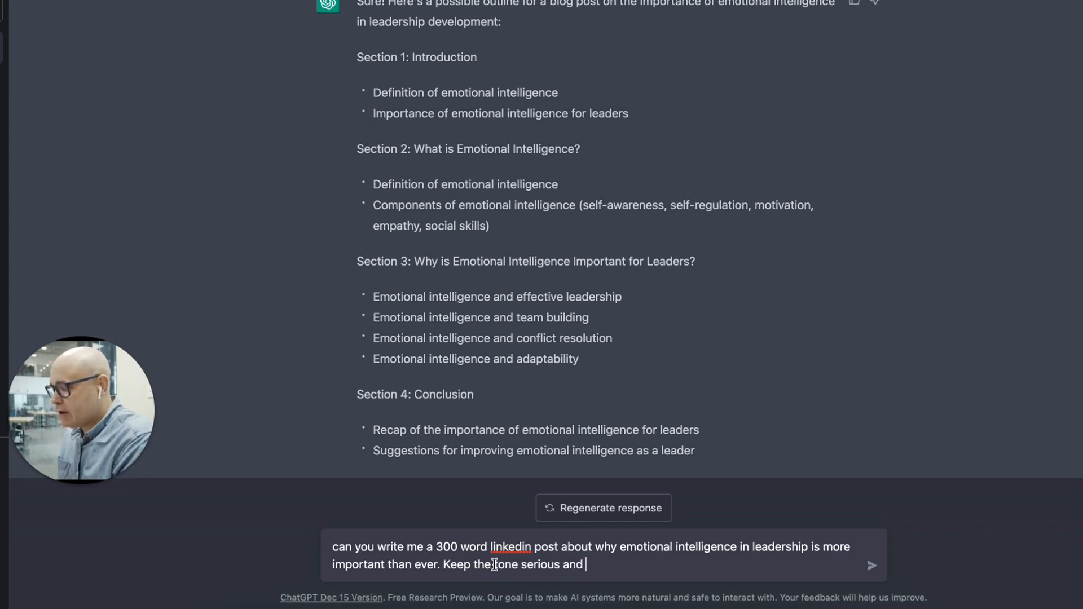
{"action": "type", "text": "authorati"}
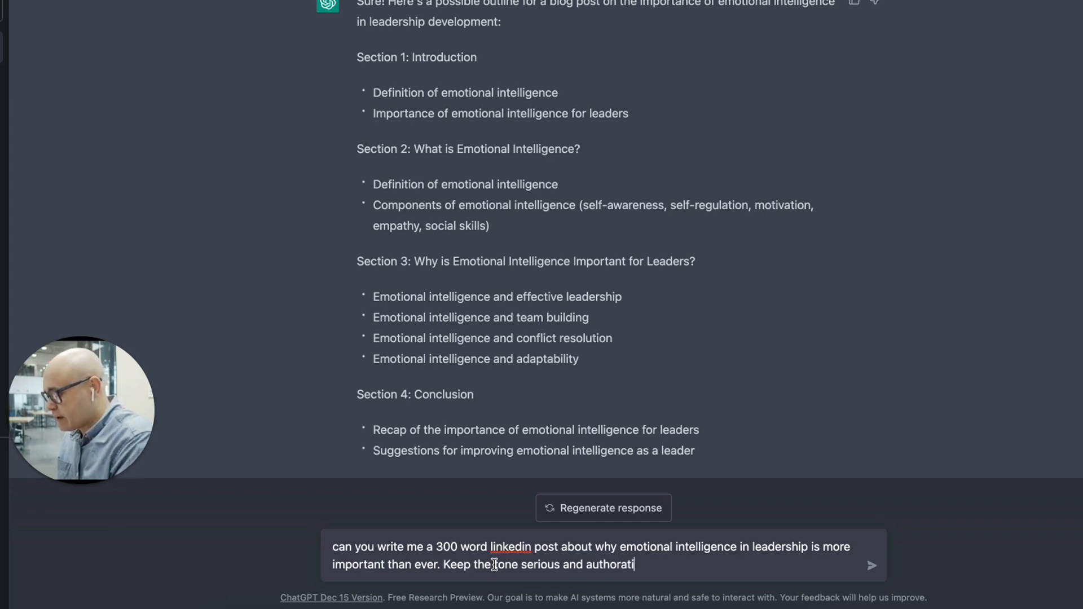
{"action": "type", "text": "ve"}
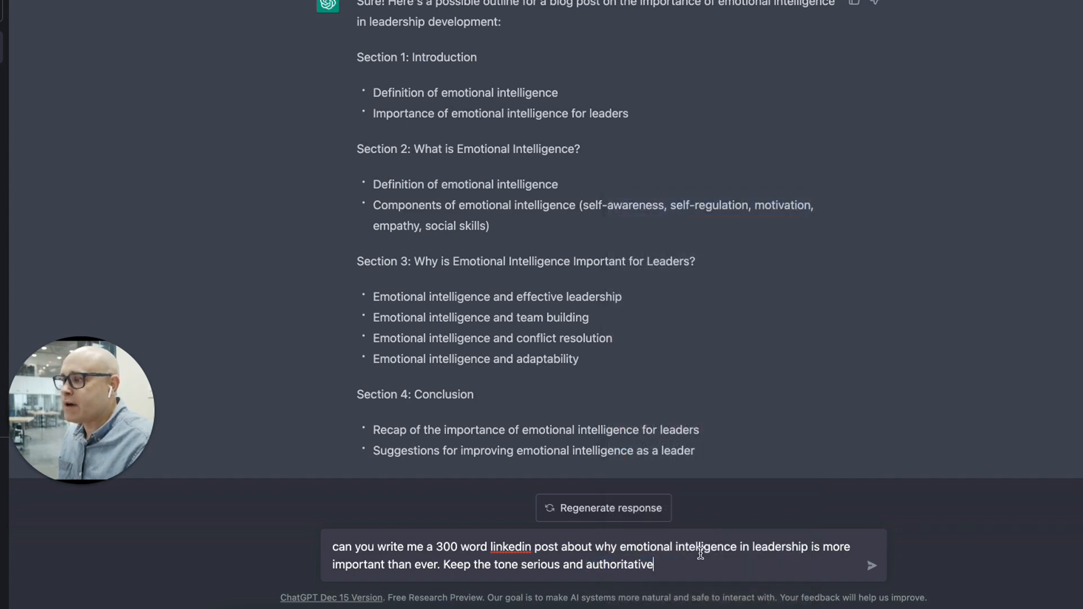
{"action": "left_click", "coordinate": [871, 566]}
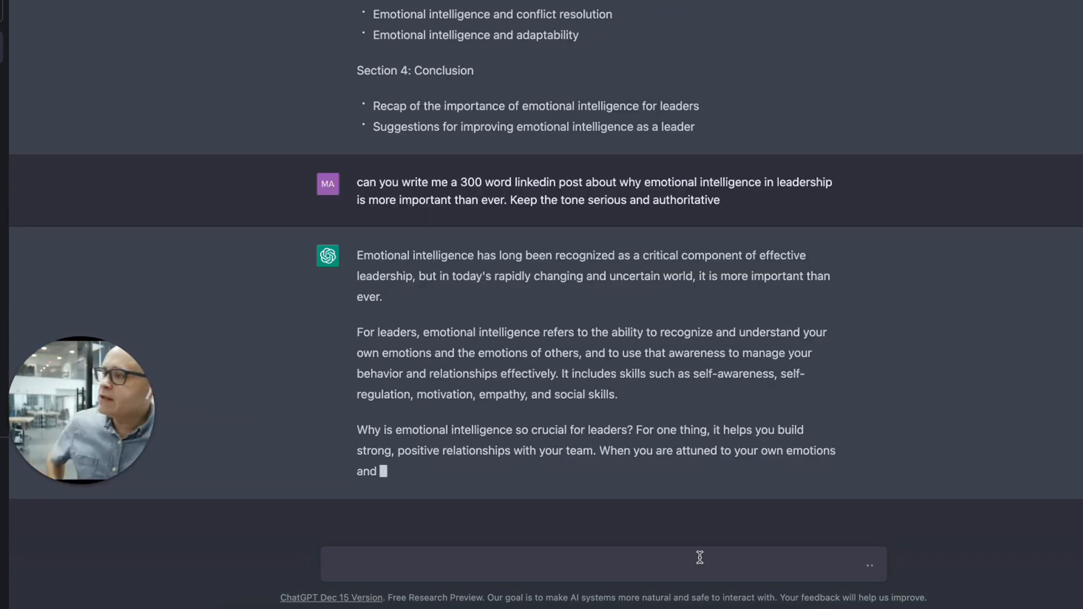
Step: Scroll through the replies while the leadership consultancy sales email is generated
{"action": "scroll", "scroll_direction": "down", "scroll_amount": 3}
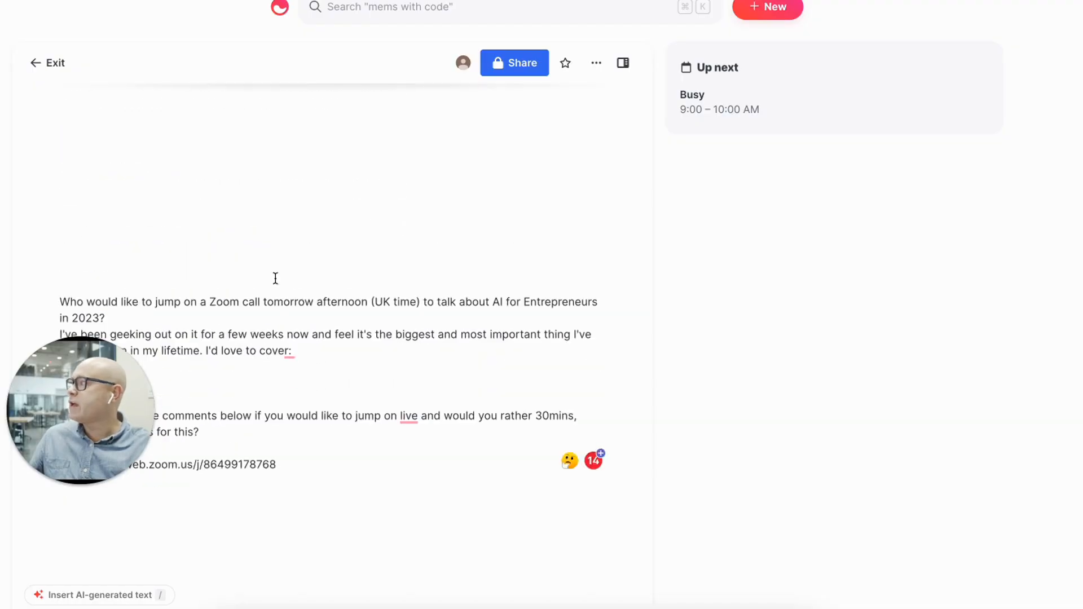
{"action": "scroll", "scroll_direction": "up", "scroll_amount": 3}
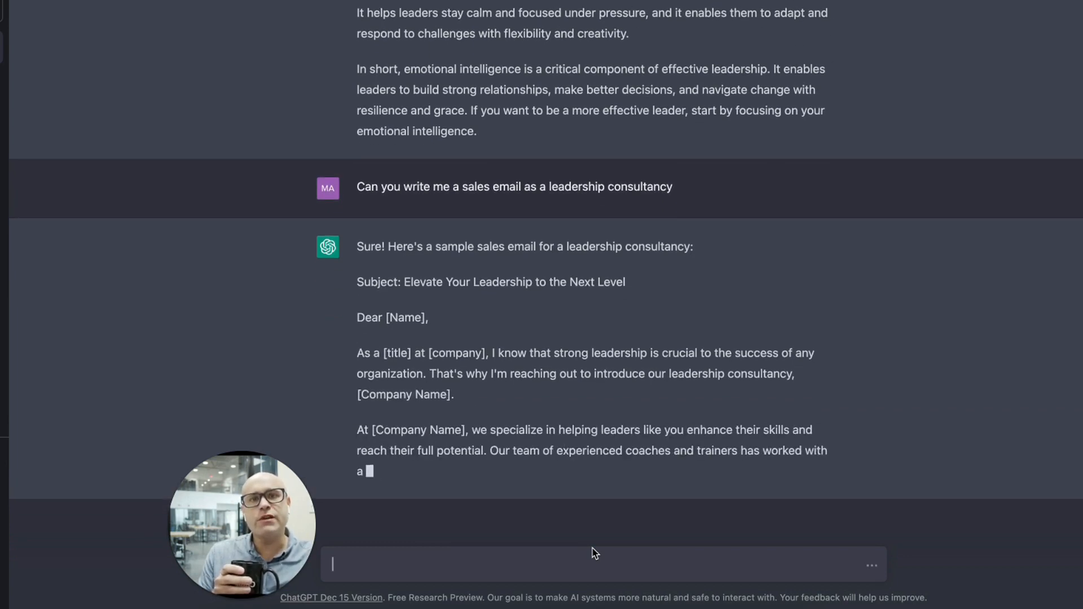
Step: Thank ChatGPT and ask it to turn the sales email into a roughly 3-minute video script
{"action": "scroll", "scroll_direction": "down", "scroll_amount": 3}
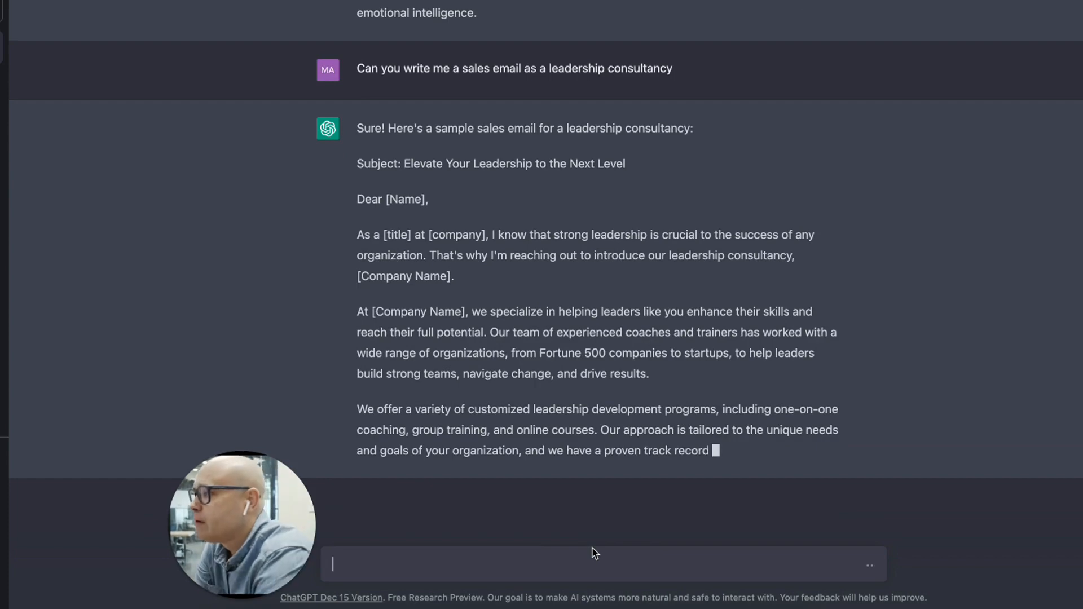
{"action": "type", "text": "thank yo"}
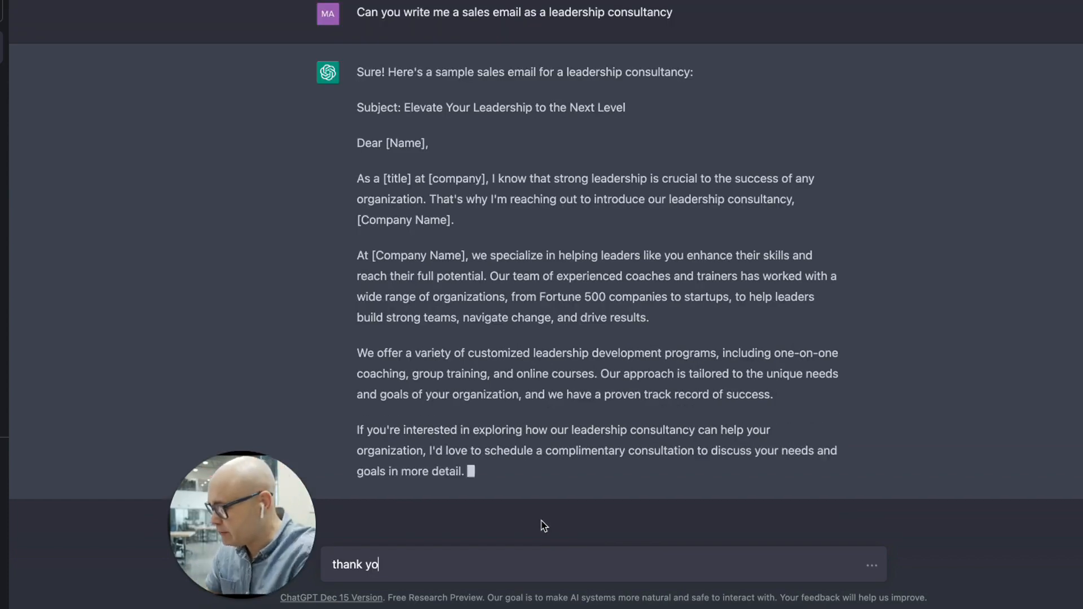
{"action": "type", "text": "u.  Now I want to make that sakes e"}
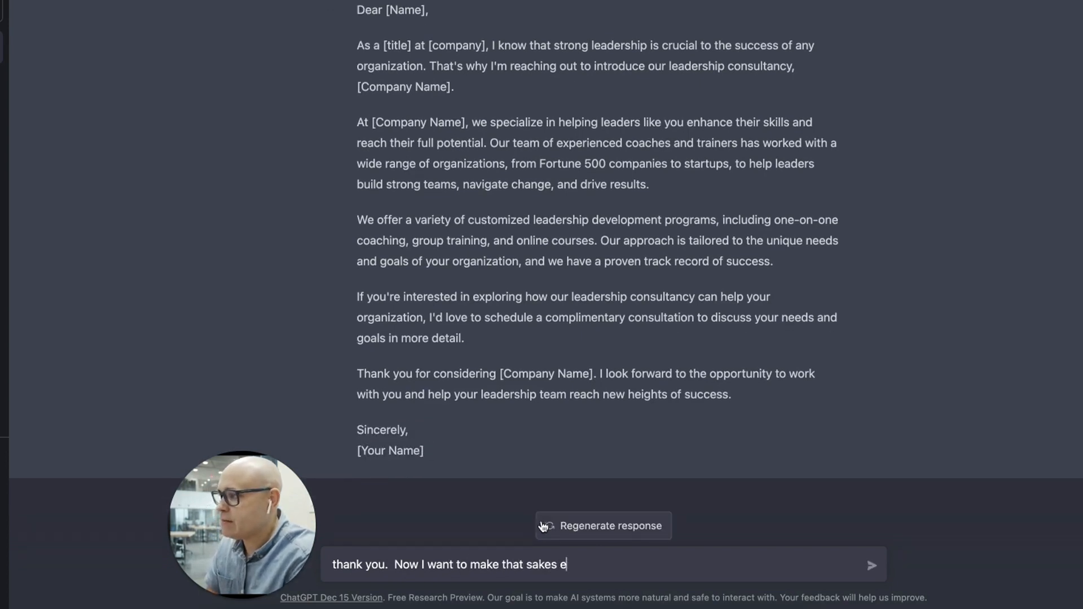
{"action": "type", "text": "sales email into a"}
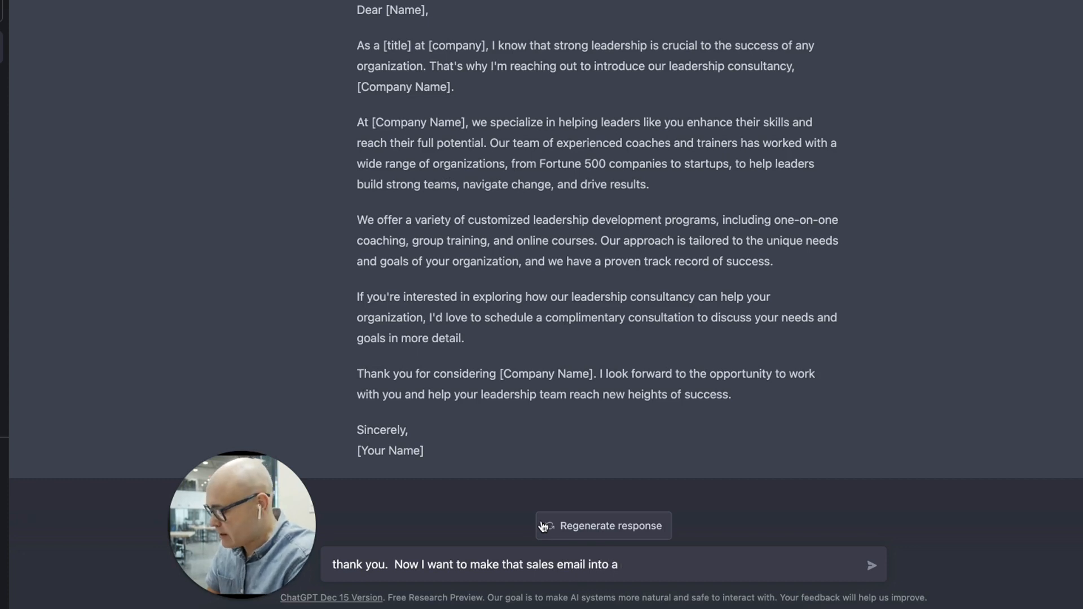
{"action": "type", "text": "video script t"}
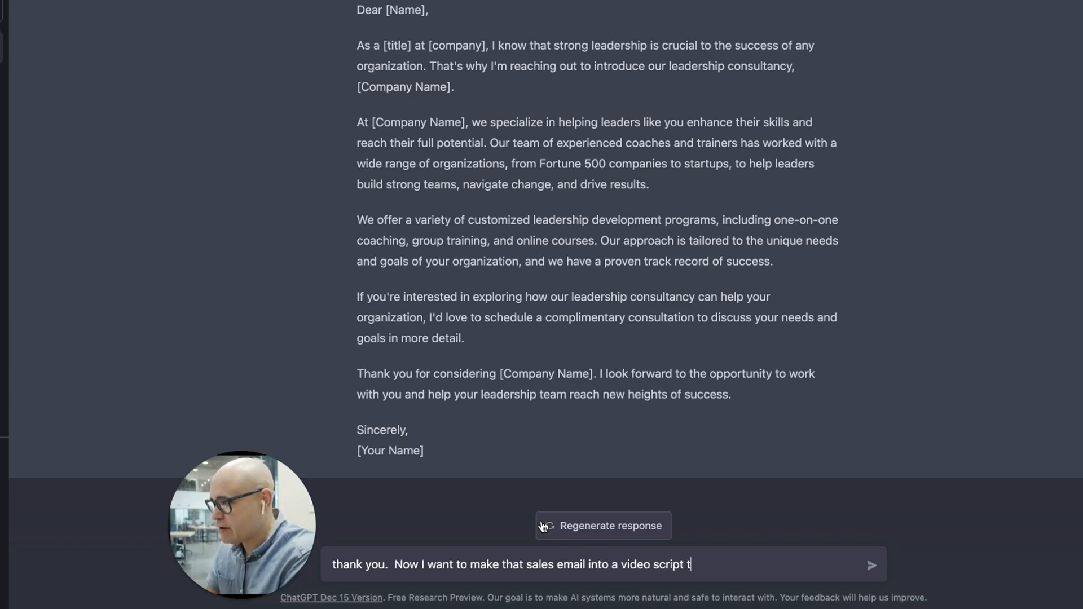
{"action": "type", "text": "hat will last ap"}
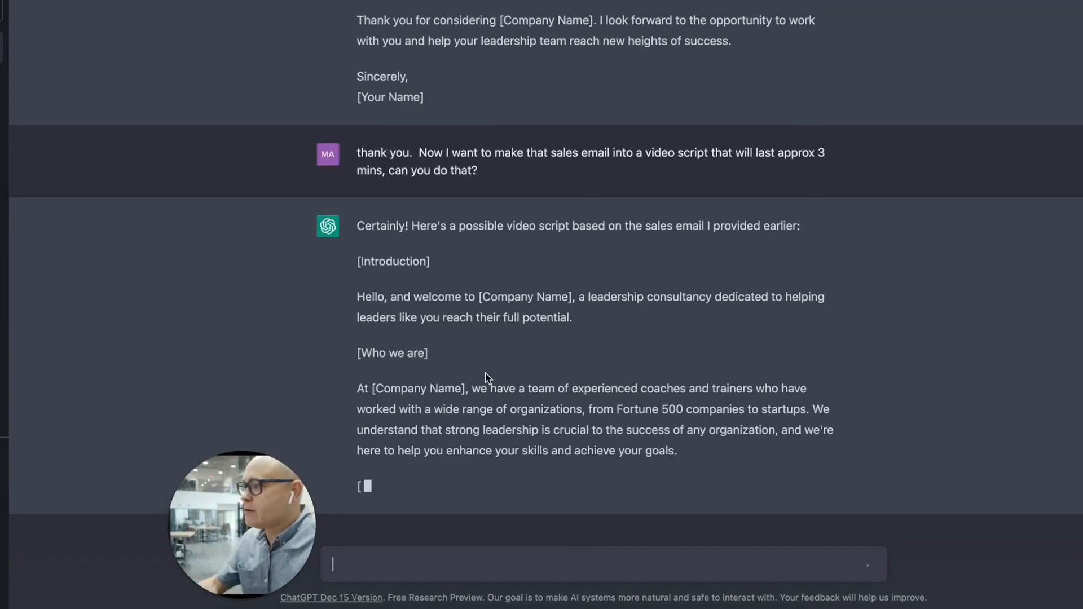
Step: Ask for a short social media post about the '5 Habits of Highly Effective Leaders' headline
{"action": "scroll", "scroll_direction": "up", "scroll_amount": 3}
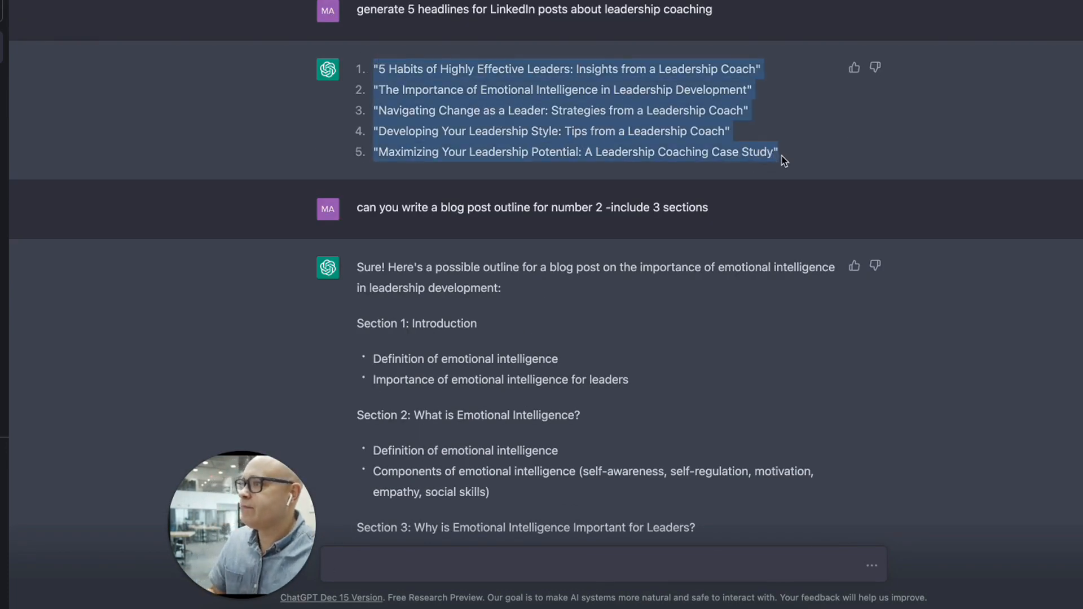
{"action": "left_click", "coordinate": [452, 564]}
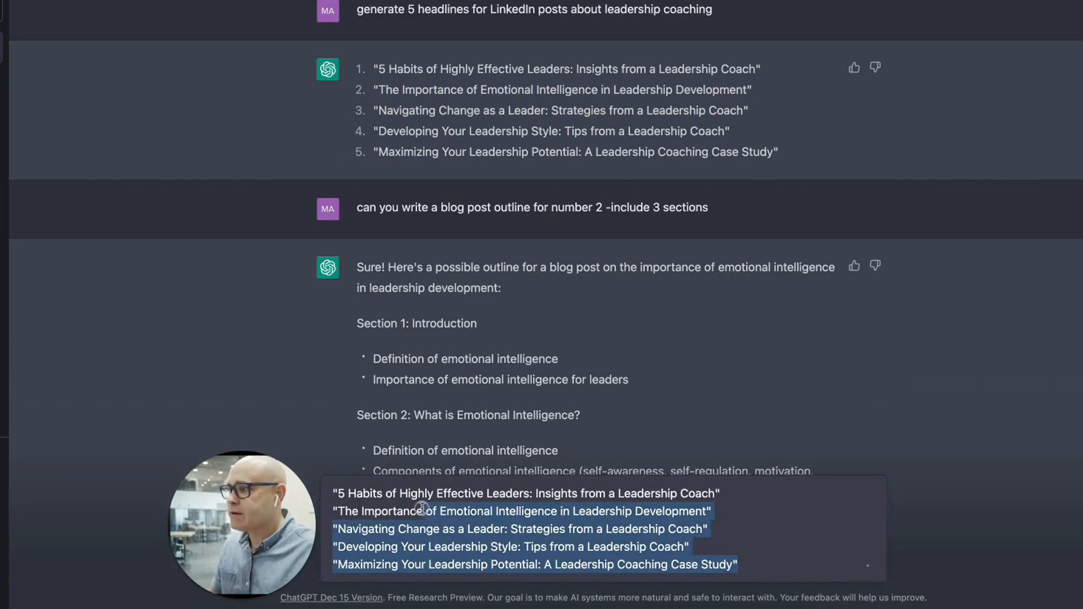
{"action": "type", "text": "can you write"}
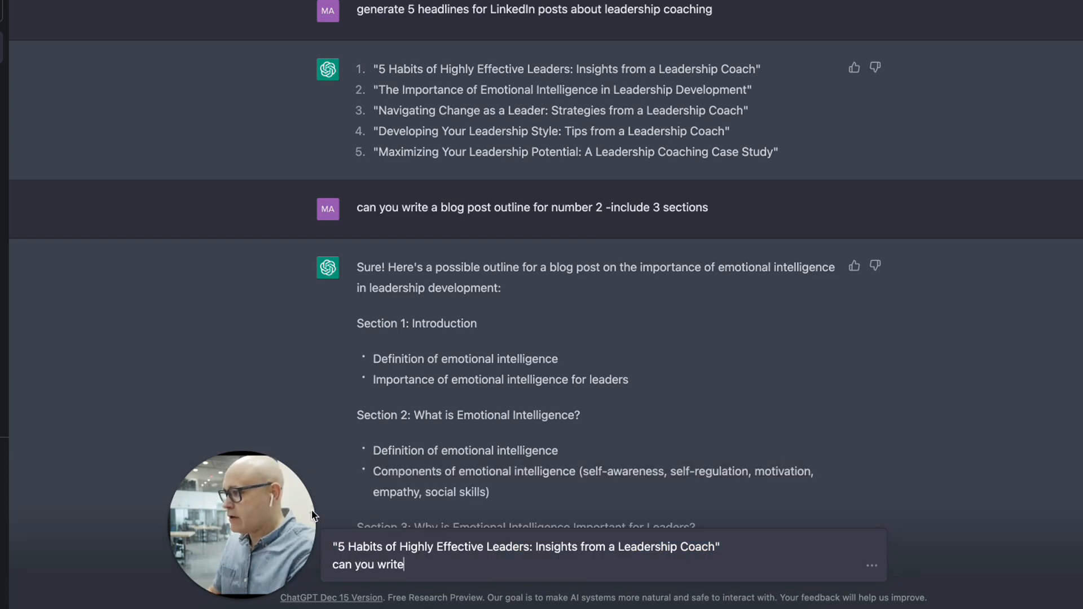
{"action": "type", "text": "a short co"}
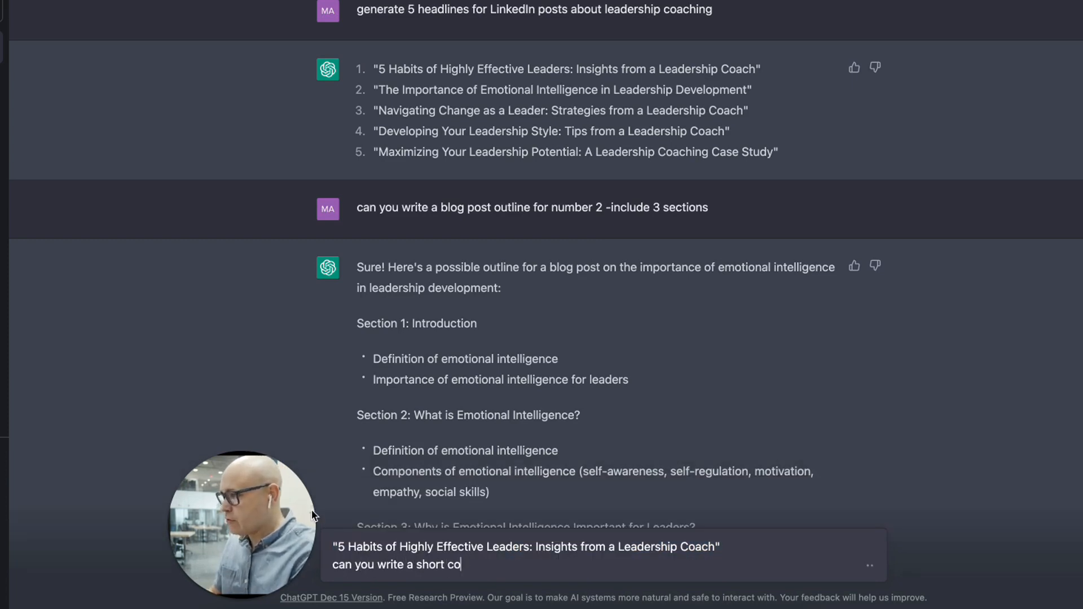
{"action": "type", "text": "social b"}
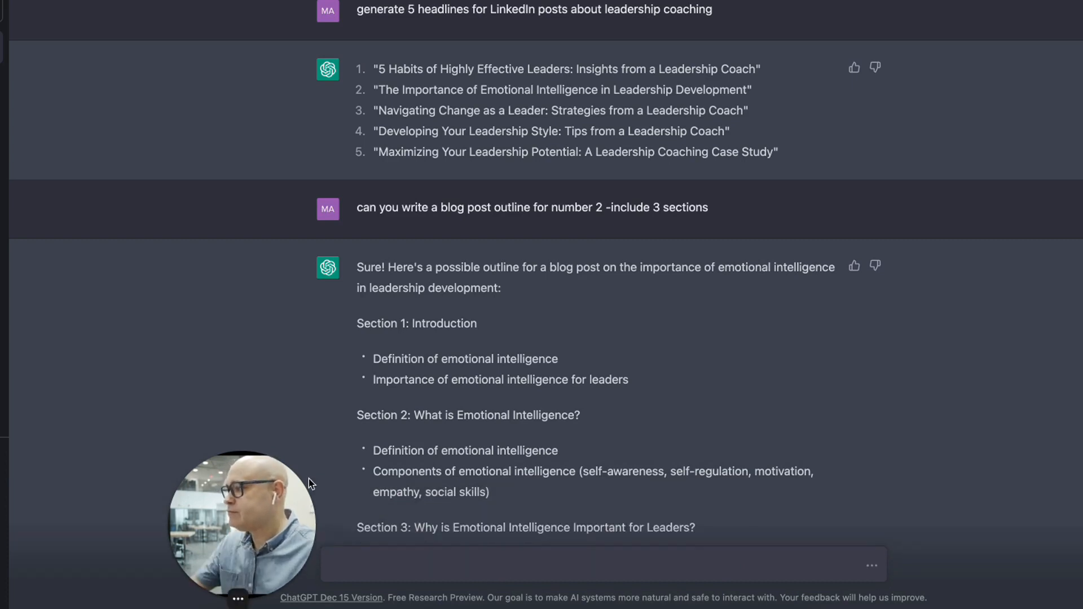
{"action": "scroll", "scroll_direction": "down", "scroll_amount": 3}
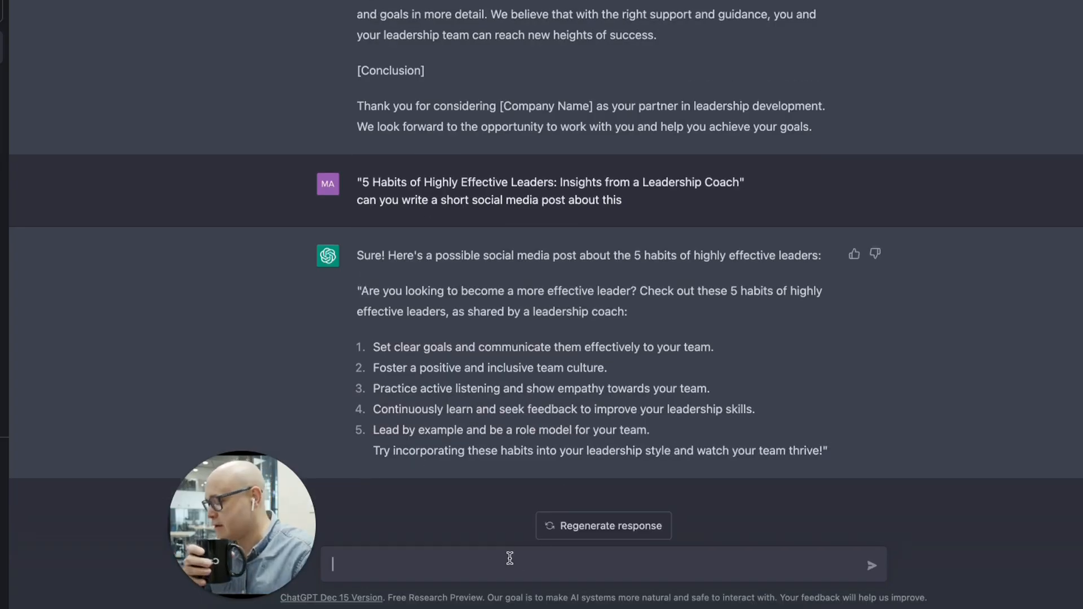
Step: Ask for titles and headings for a blog post on becoming a better leader with remote workers
{"action": "type", "text": "Can you generate titles and headings for a blog post that is about \"How to become a better leader with remote workers"}
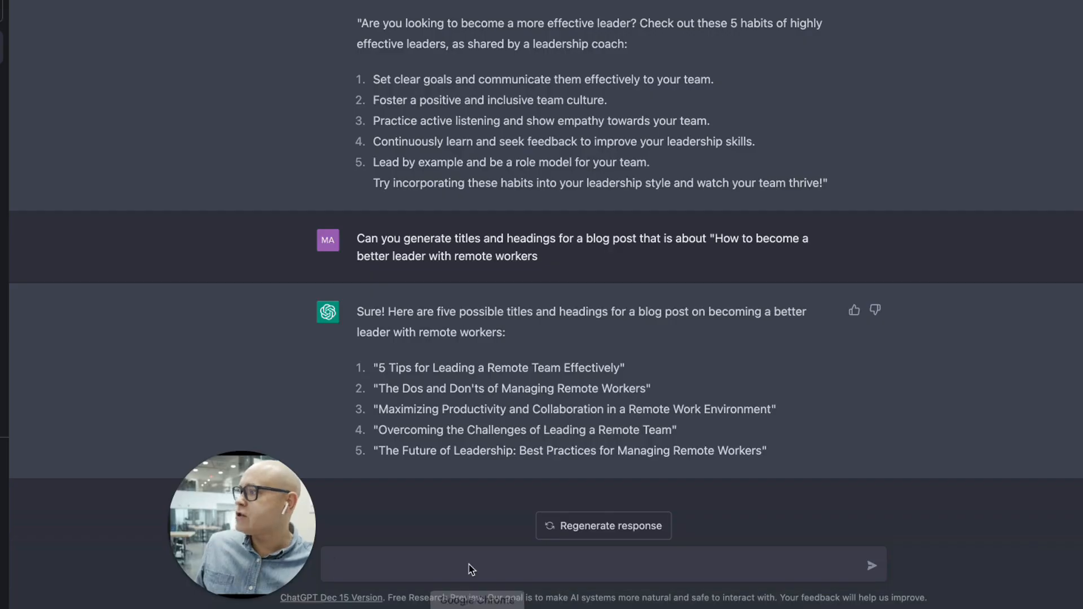
Step: Ask for a YouTube description based on the pasted LinkedIn events video transcript
{"action": "type", "text": "su"}
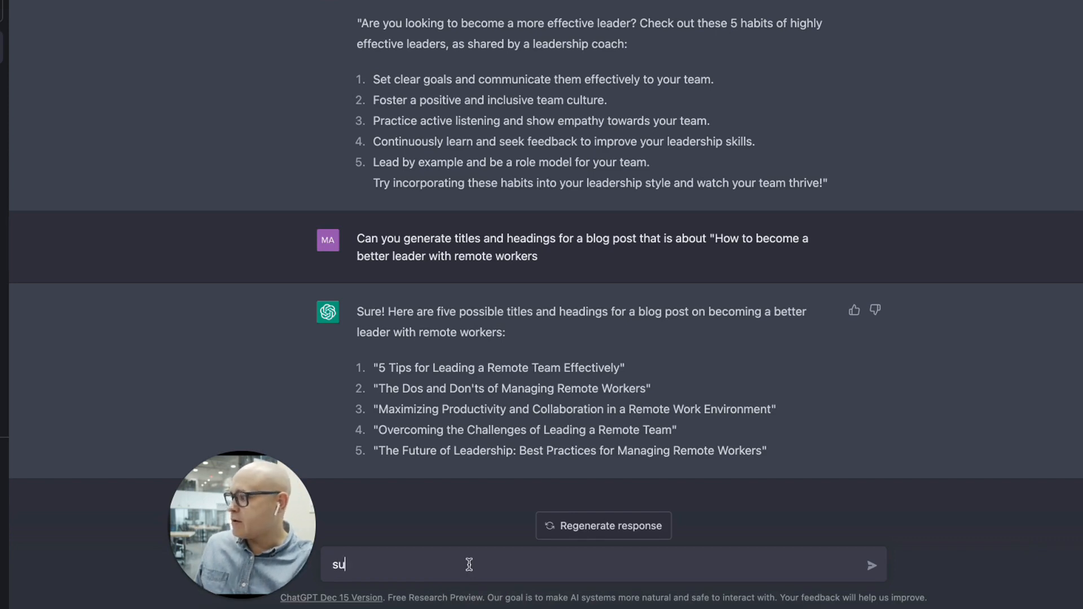
{"action": "type", "text": "mm"}
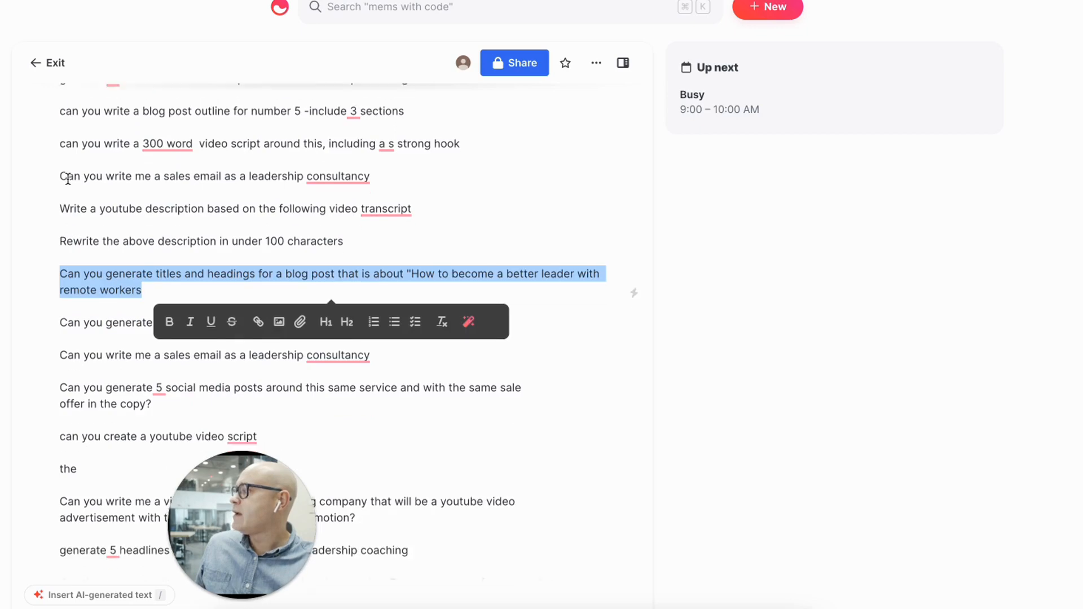
{"action": "scroll", "scroll_direction": "down", "scroll_amount": 3}
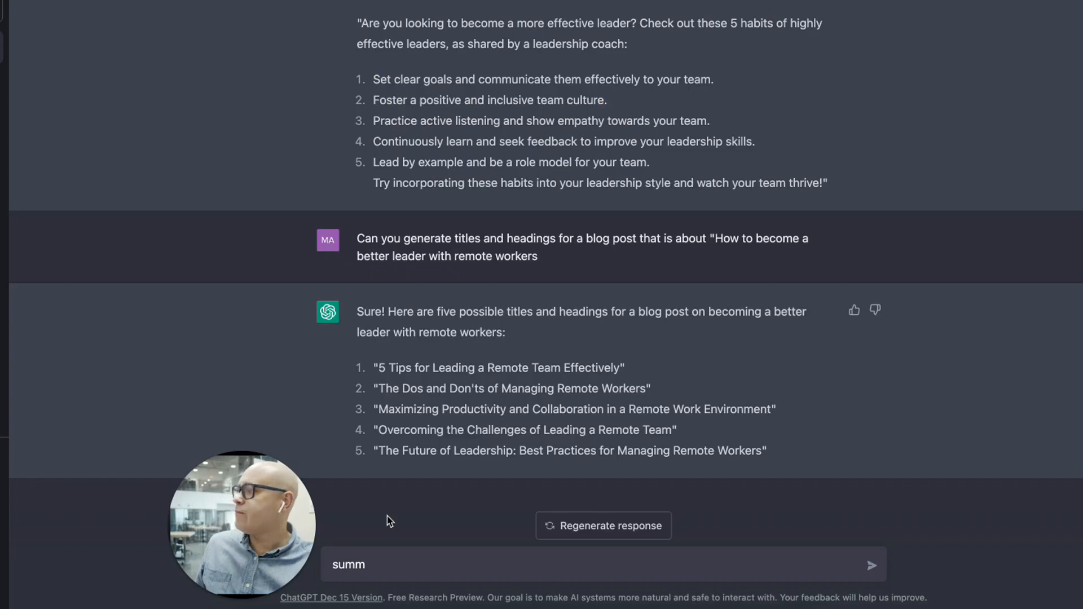
{"action": "type", "text": "Write a youtube description based on the following video transcript"}
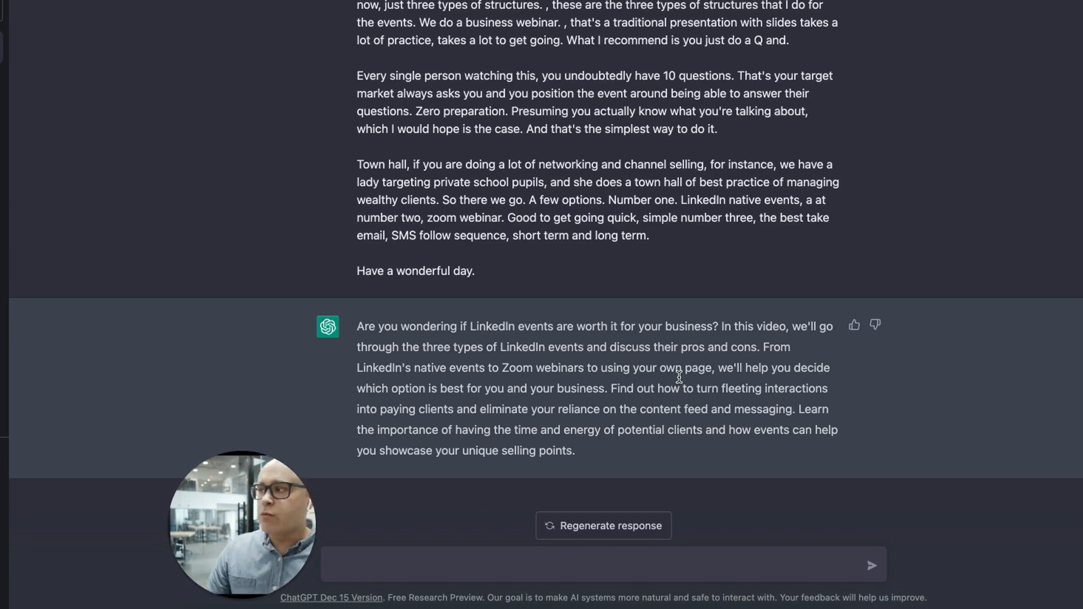
Step: Type a follow-up asking to turn the description into a 10-word YouTube headline
{"action": "type", "text": "n"}
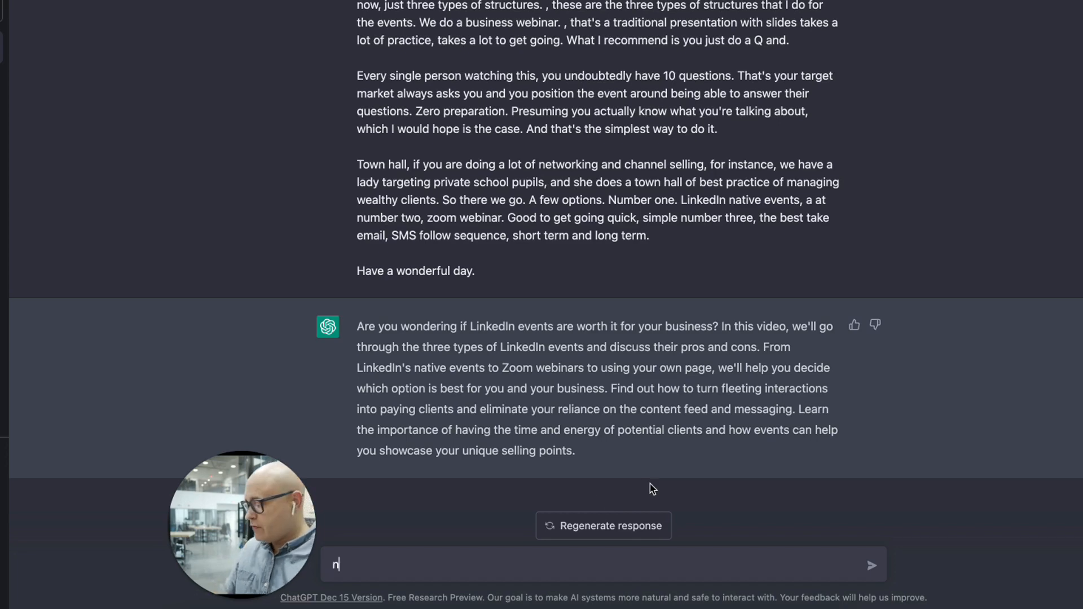
{"action": "type", "text": "ow make that into"}
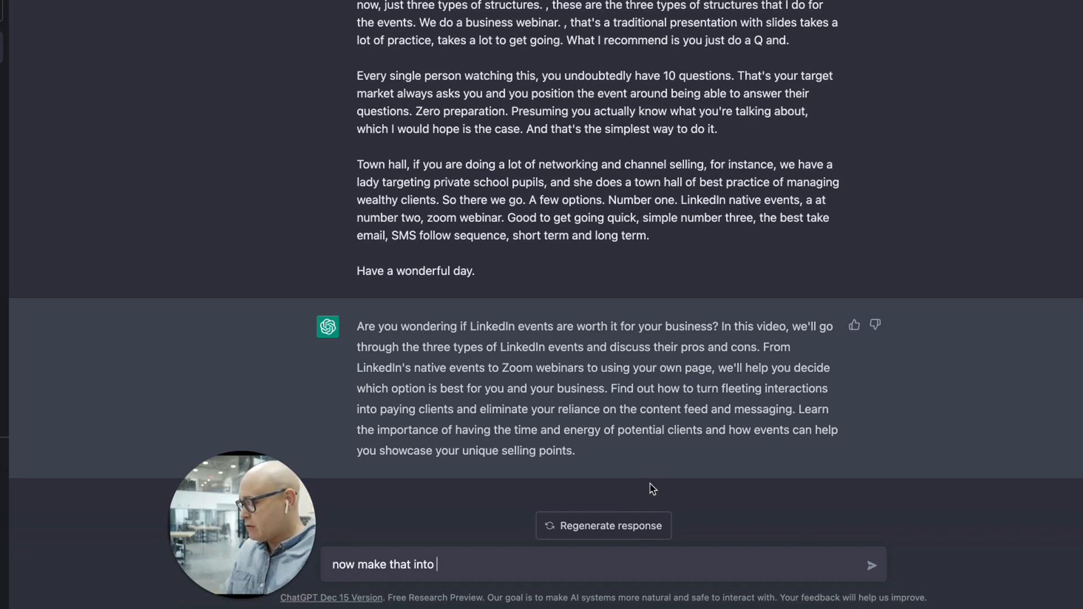
{"action": "type", "text": "a 10 word yo"}
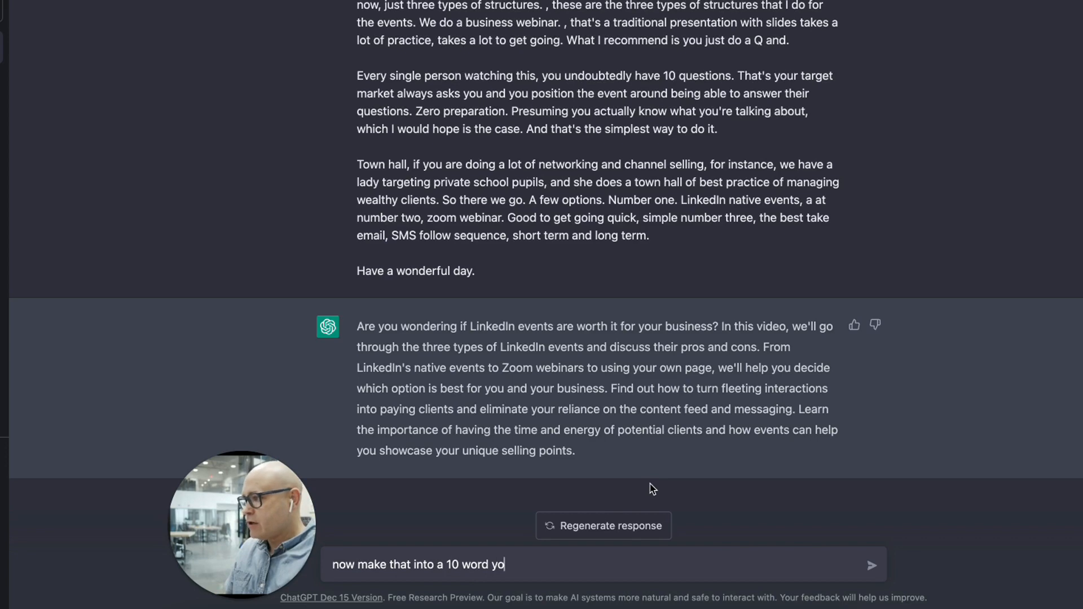
{"action": "type", "text": "utube headli"}
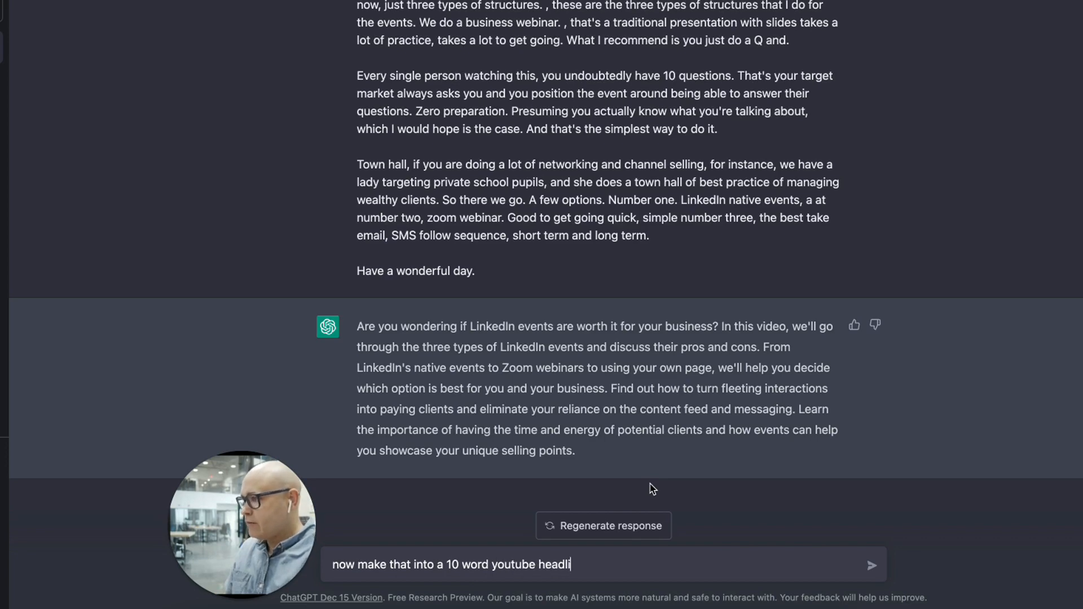